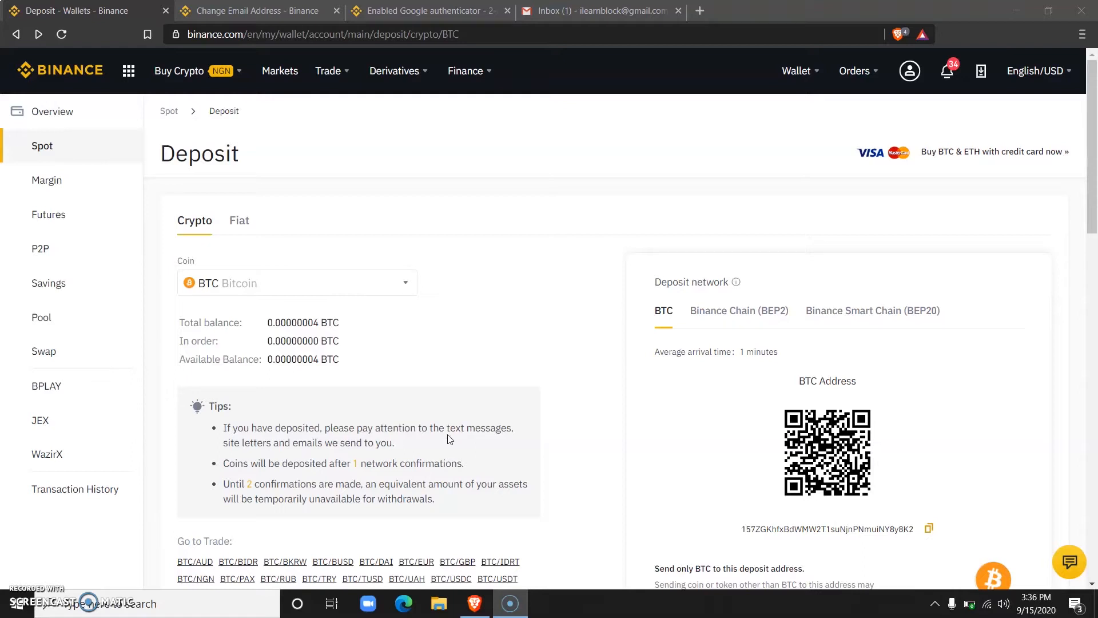
Switch the deposit page to fiat currency deposits.
scroll(down, 3)
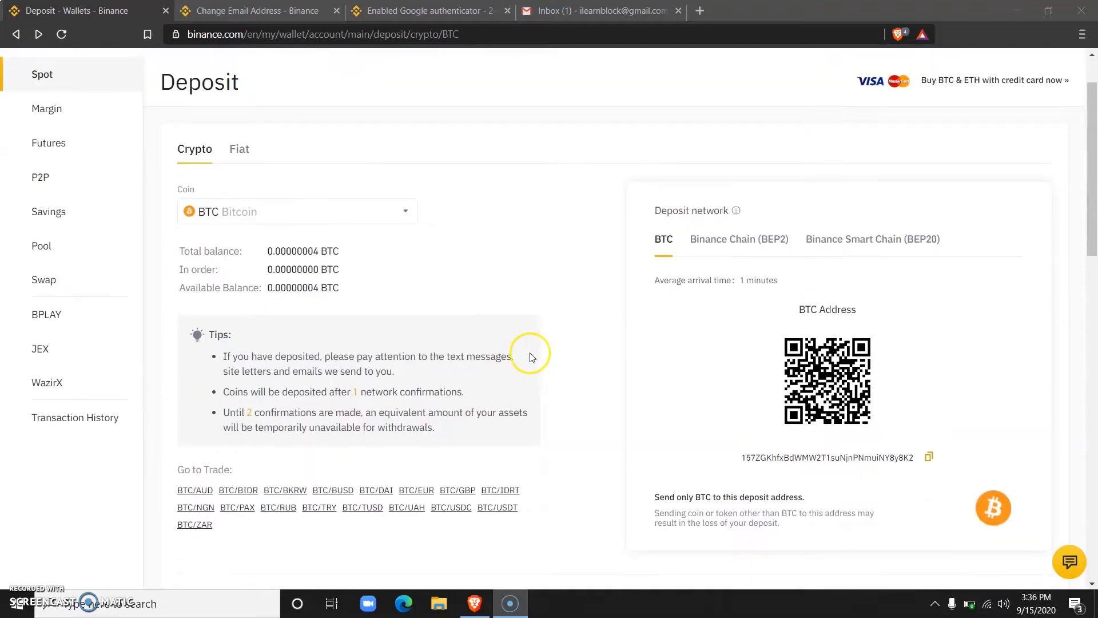
mouse_move(514, 363)
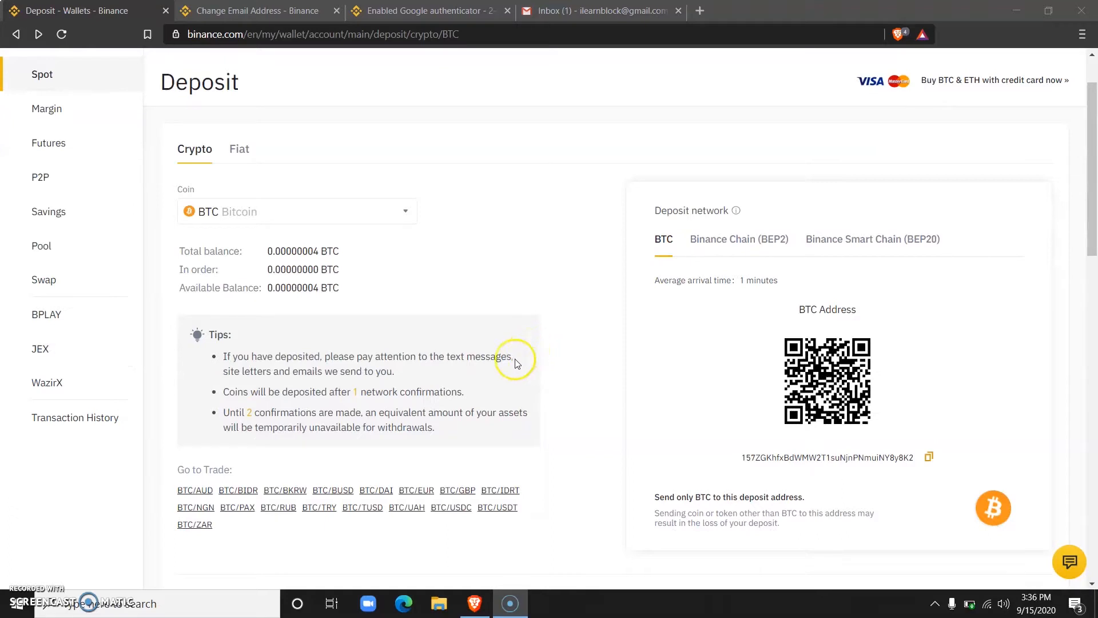
mouse_move(287, 225)
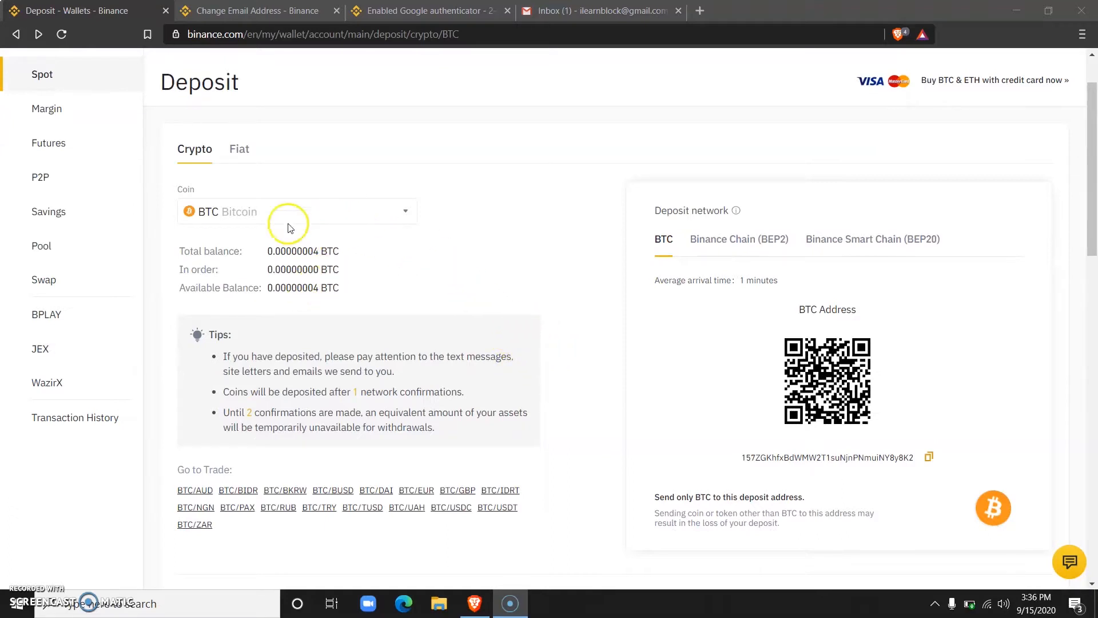
mouse_move(234, 292)
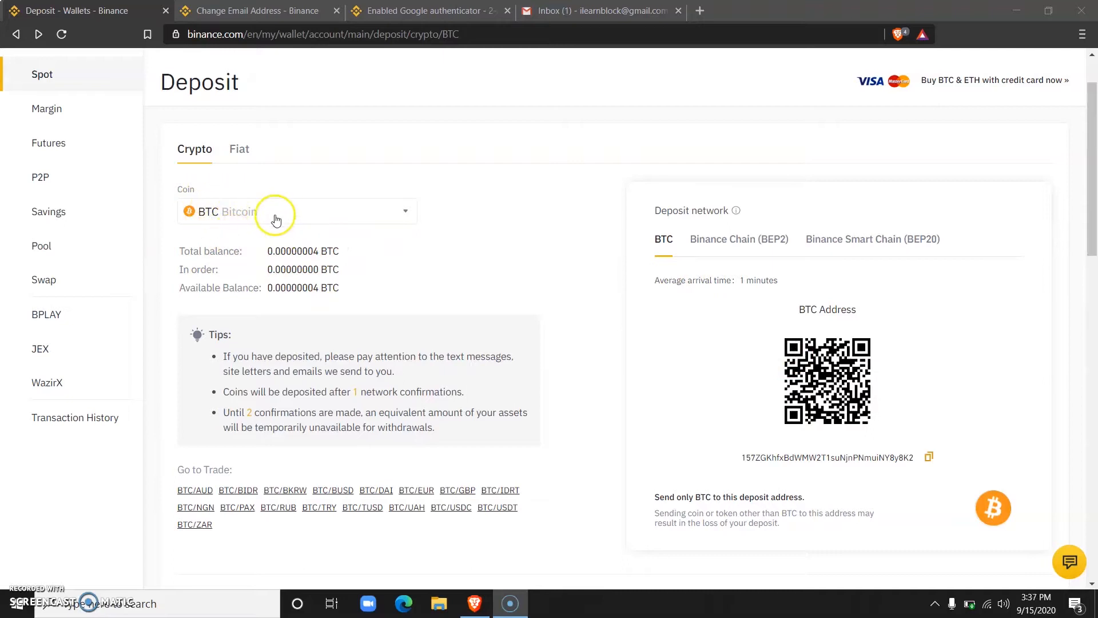
mouse_move(737, 389)
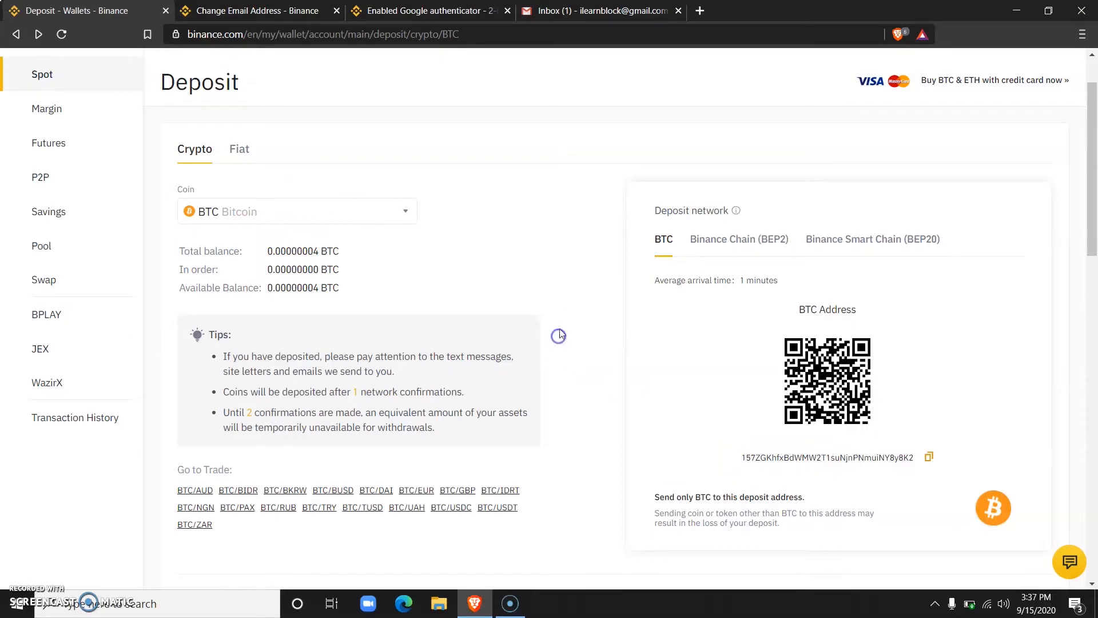
mouse_move(350, 211)
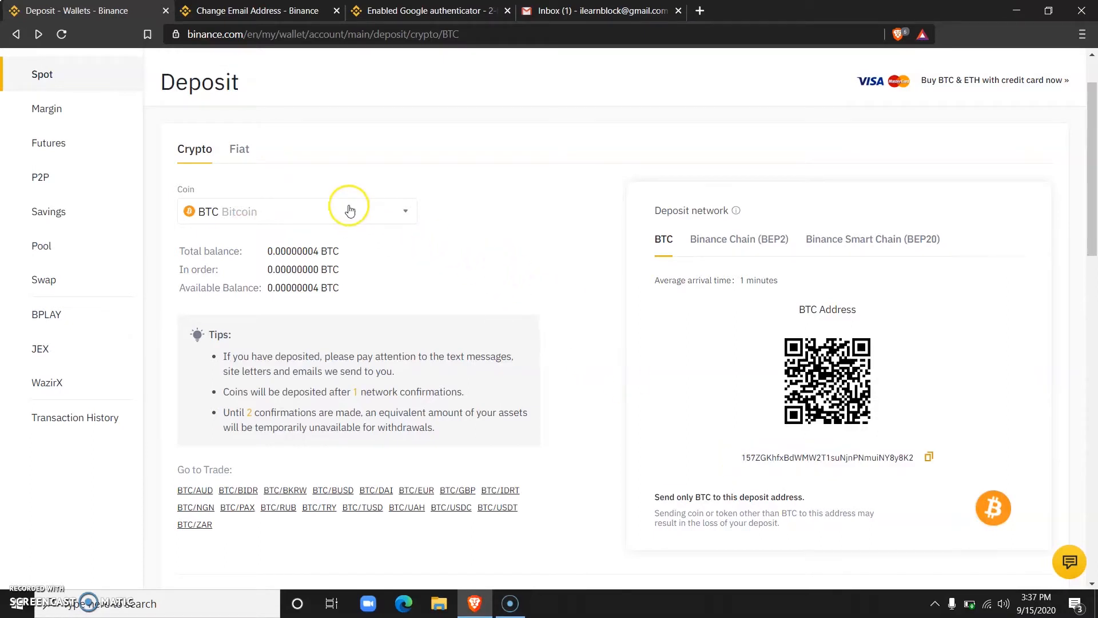
mouse_move(287, 184)
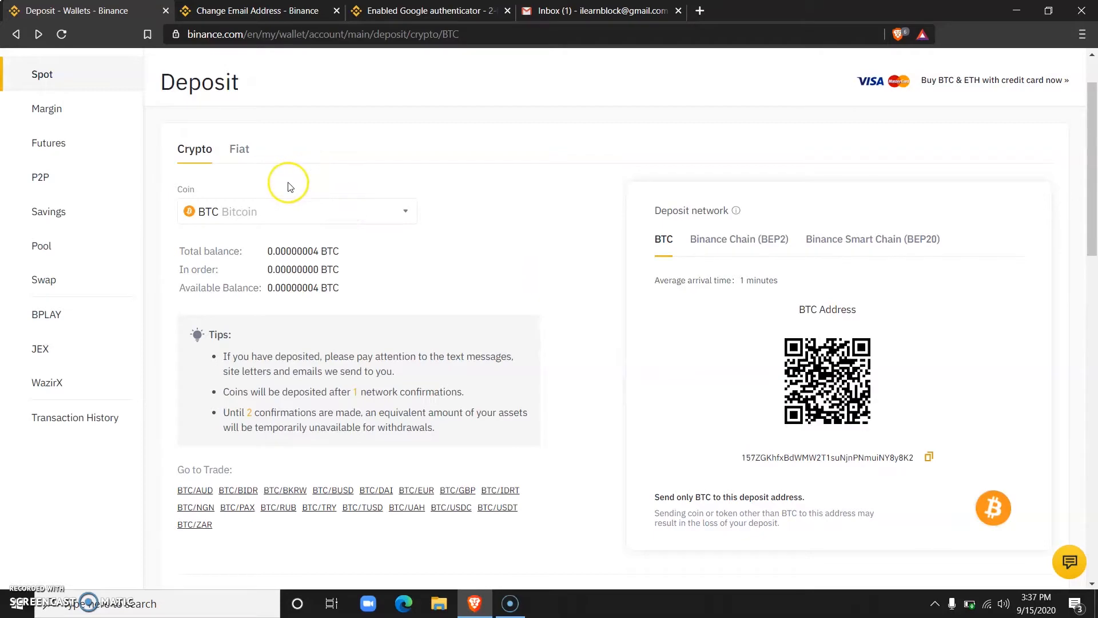
click(239, 149)
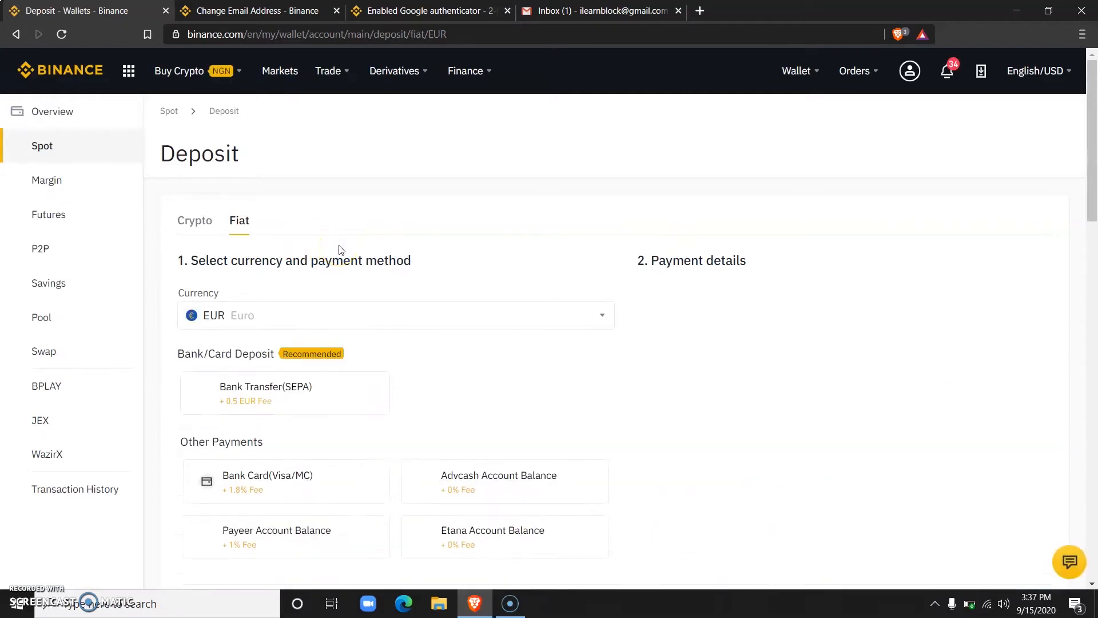
click(284, 393)
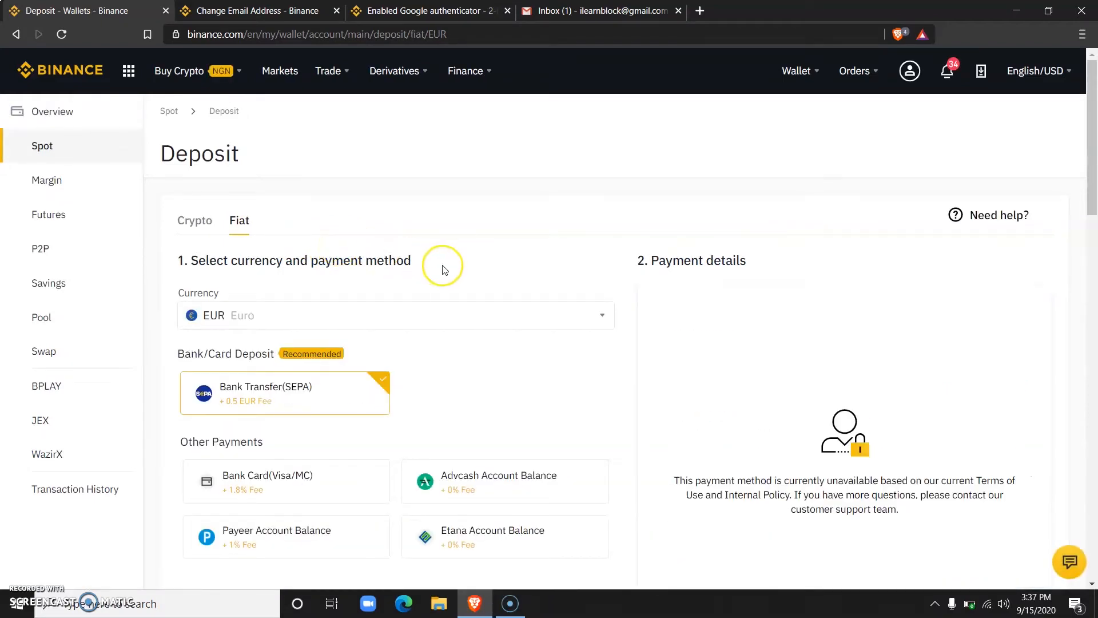
Search the deposit currency list for 'ngn'.
scroll(up, 3)
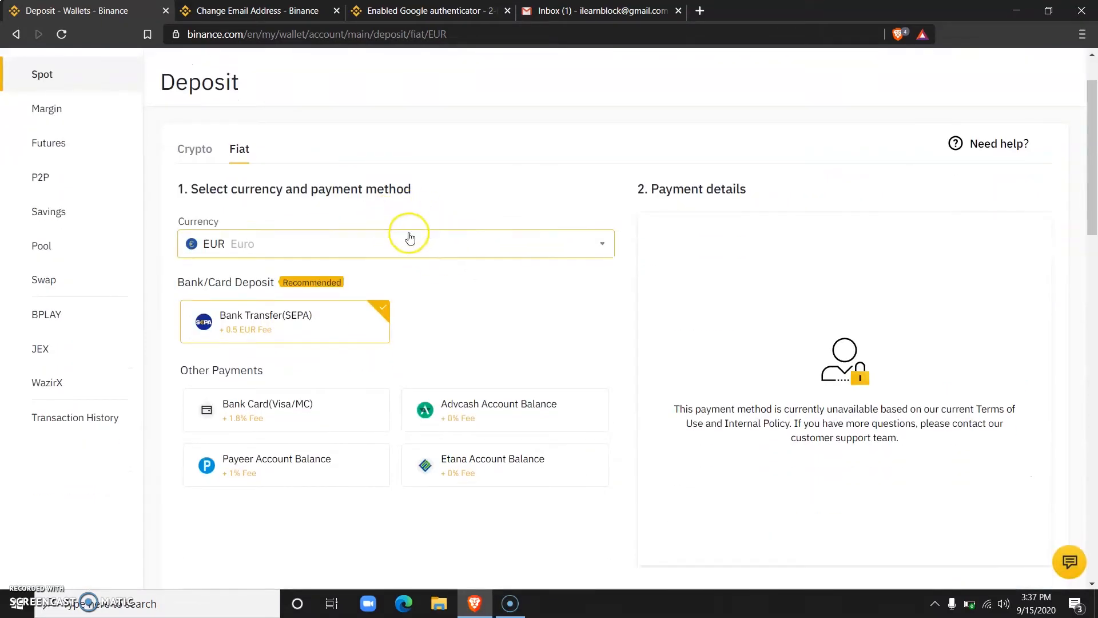
click(394, 244)
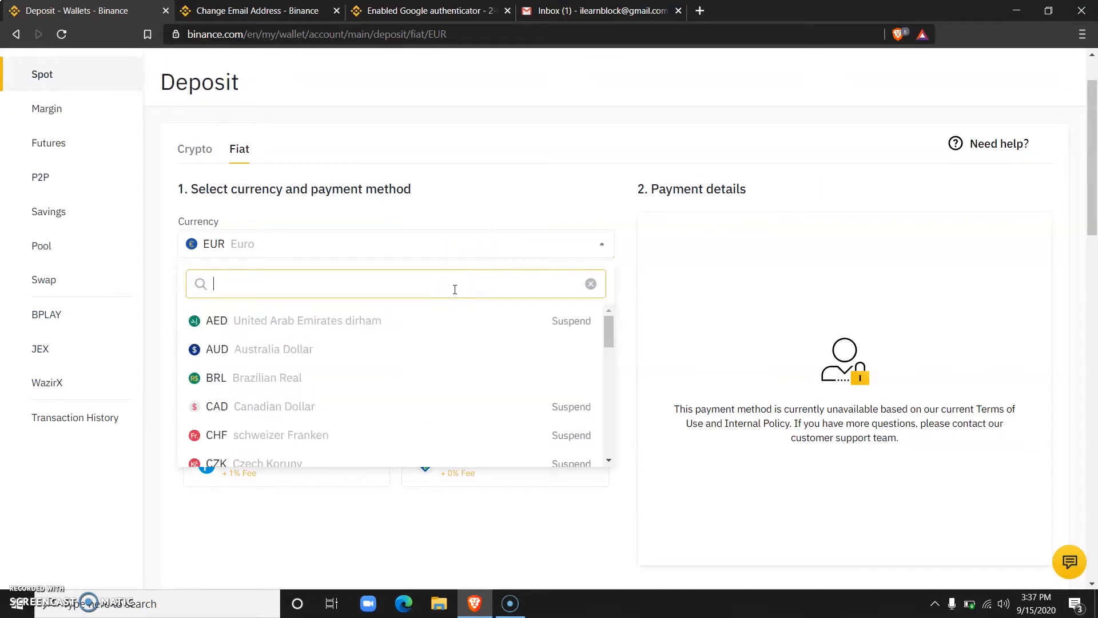
text(ngn)
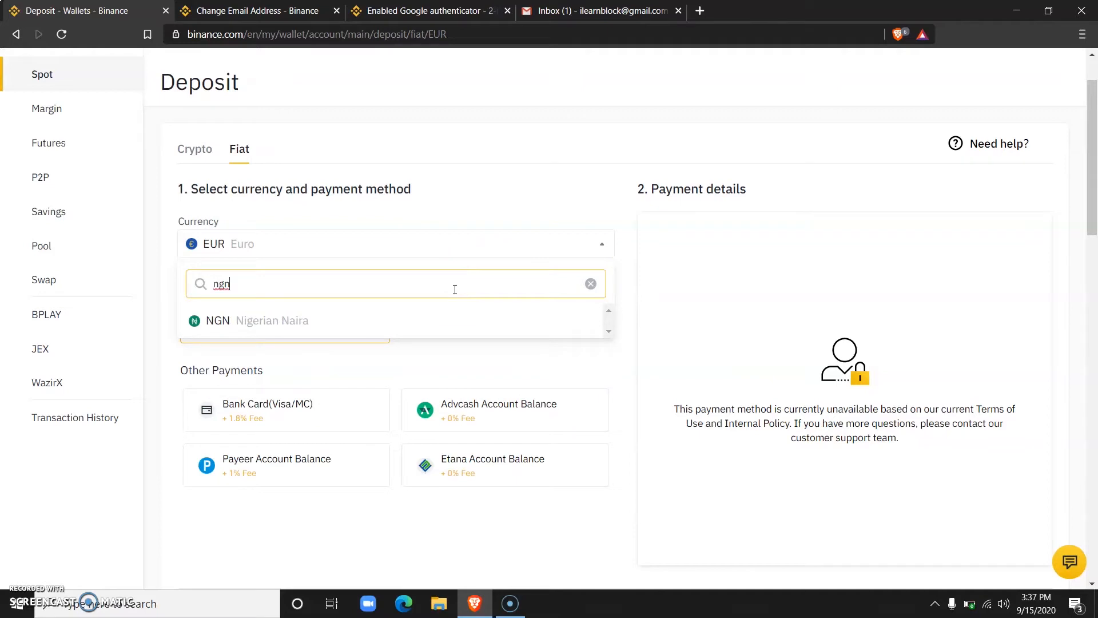
Choose Nigerian Naira with Bank Transfer as payment, ready to enter the amount.
click(271, 320)
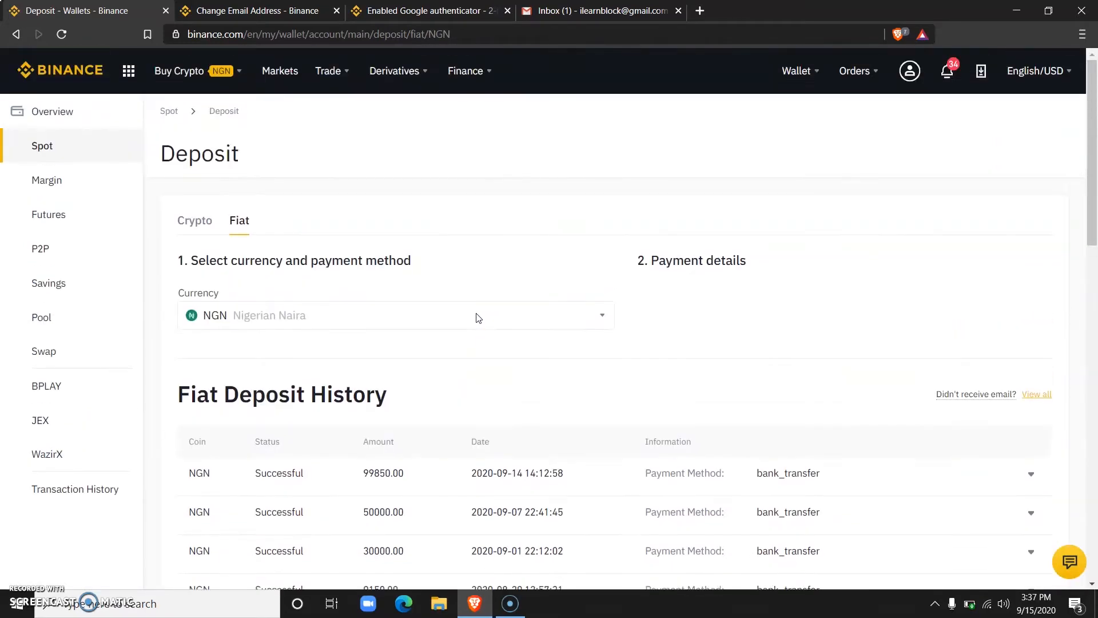
mouse_move(601, 287)
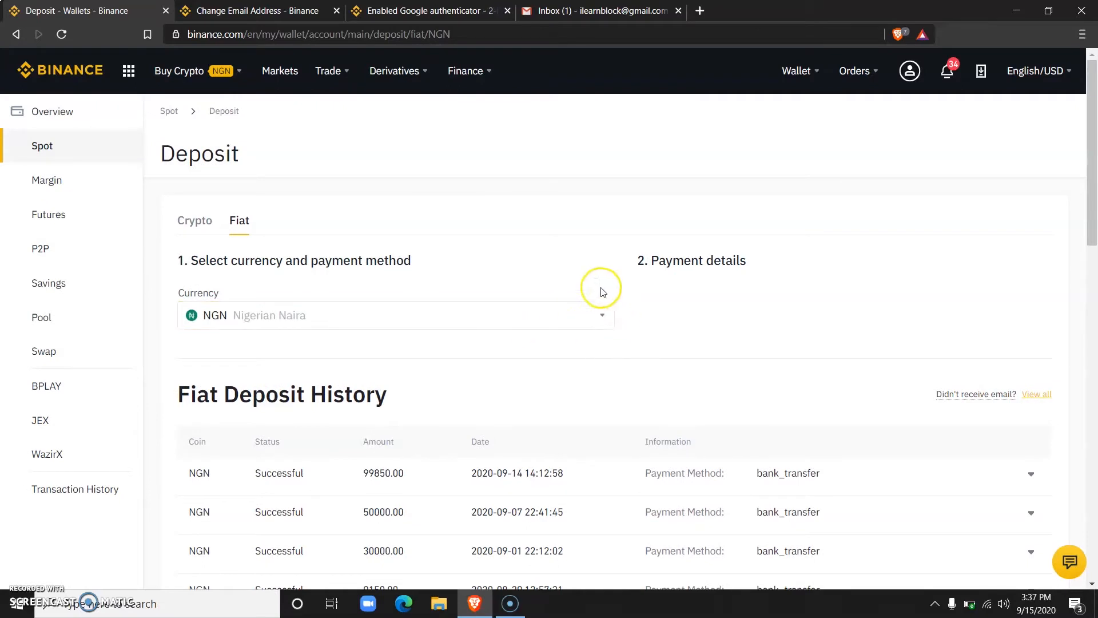
mouse_move(618, 300)
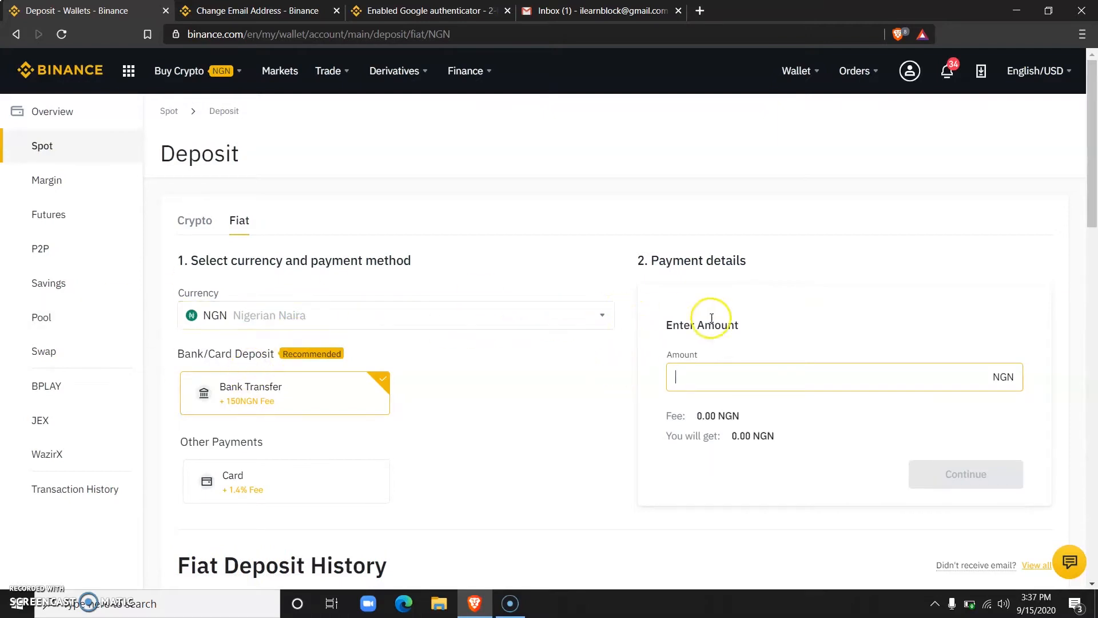
mouse_move(710, 374)
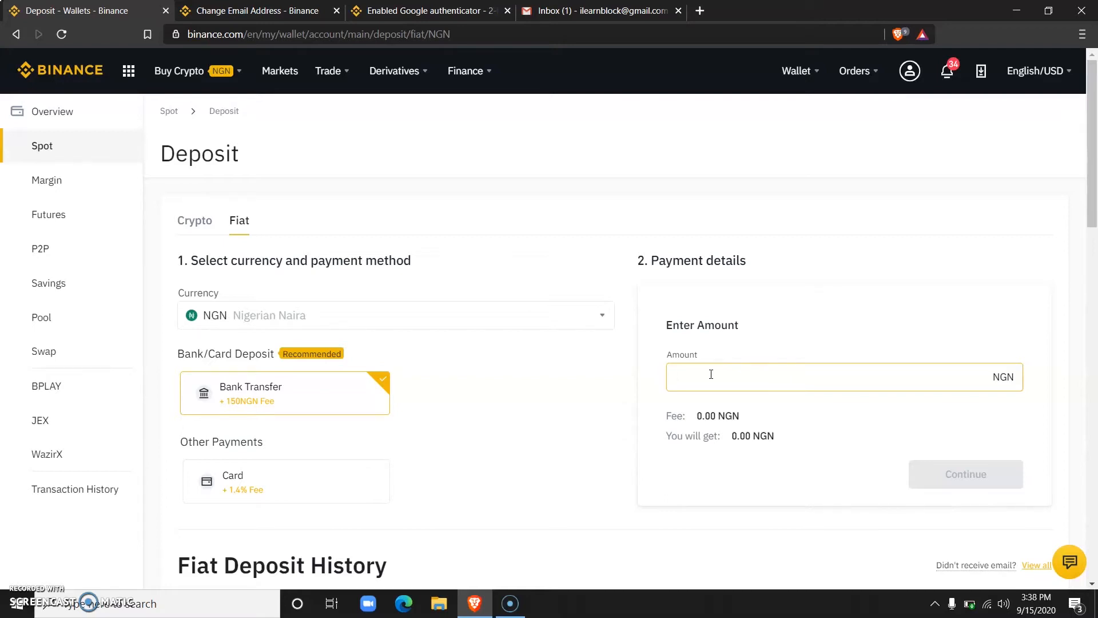
click(285, 480)
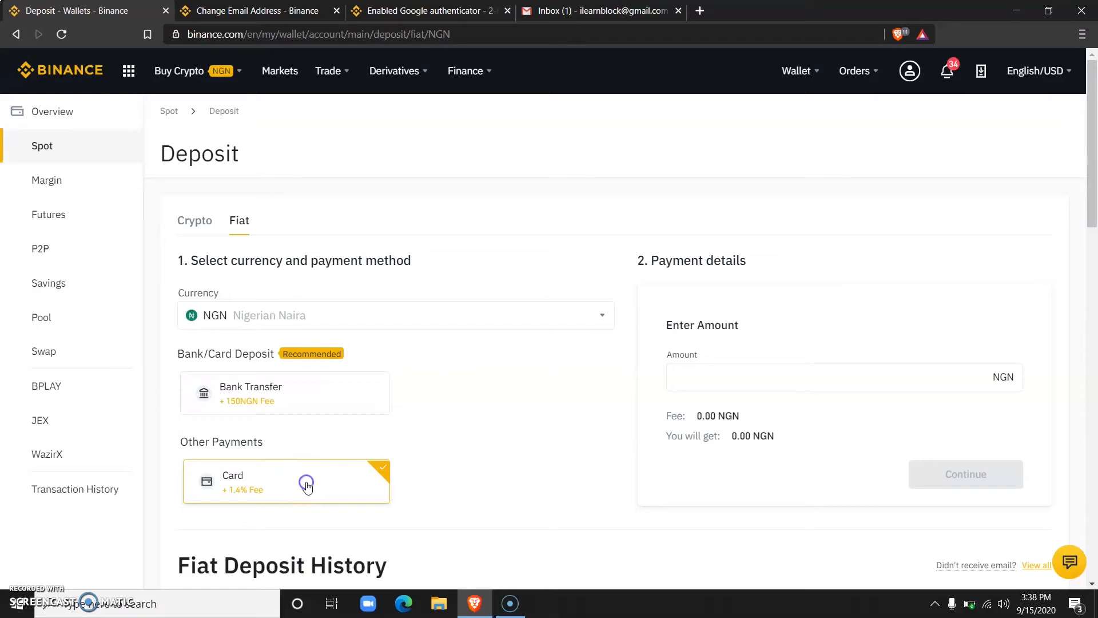
mouse_move(343, 413)
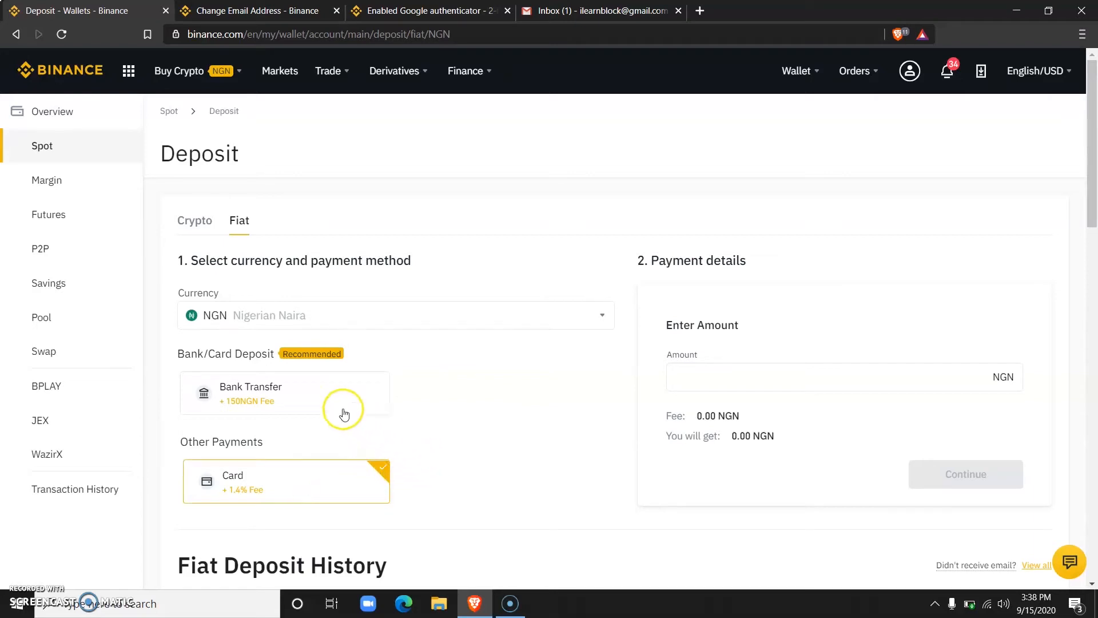
click(284, 393)
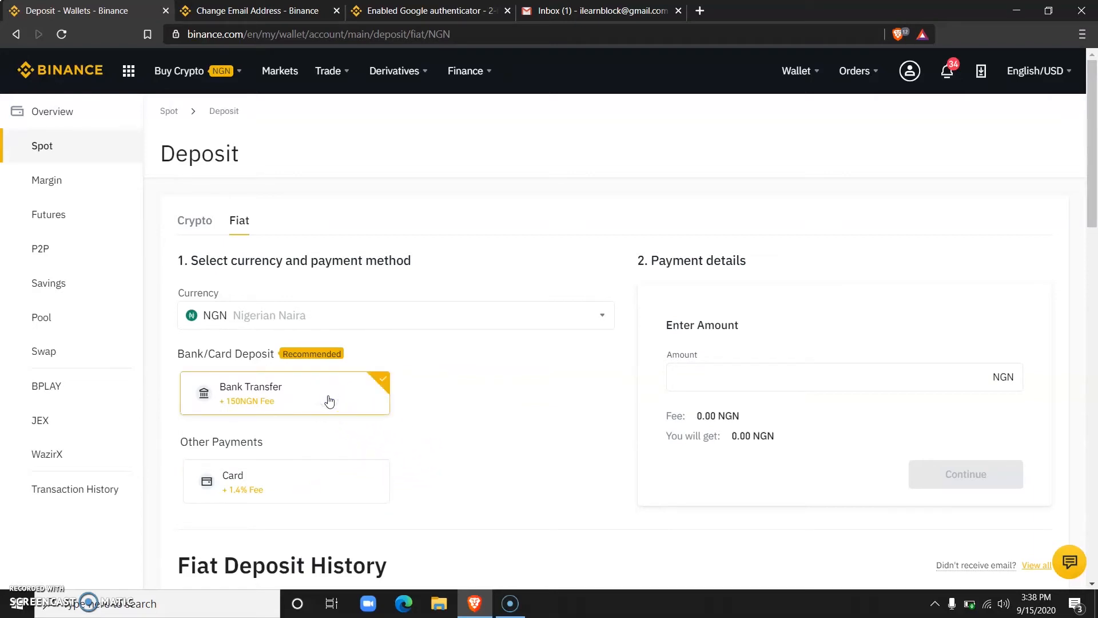
click(776, 376)
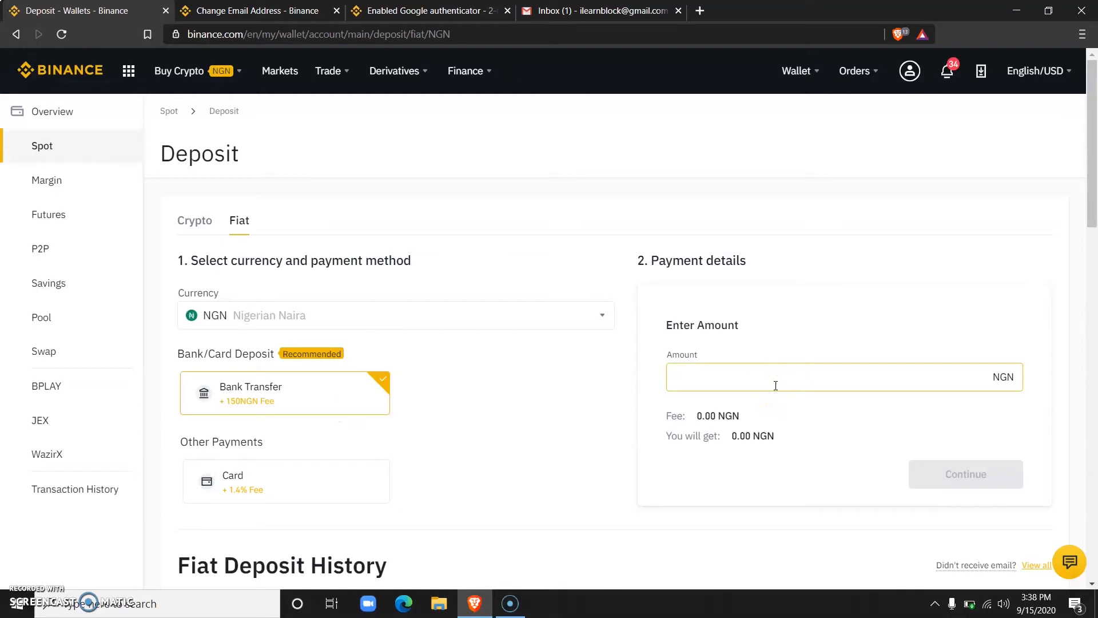
Enter 10000 NGN as the deposit amount, re-entering it after an incorrect first entry.
text(10)
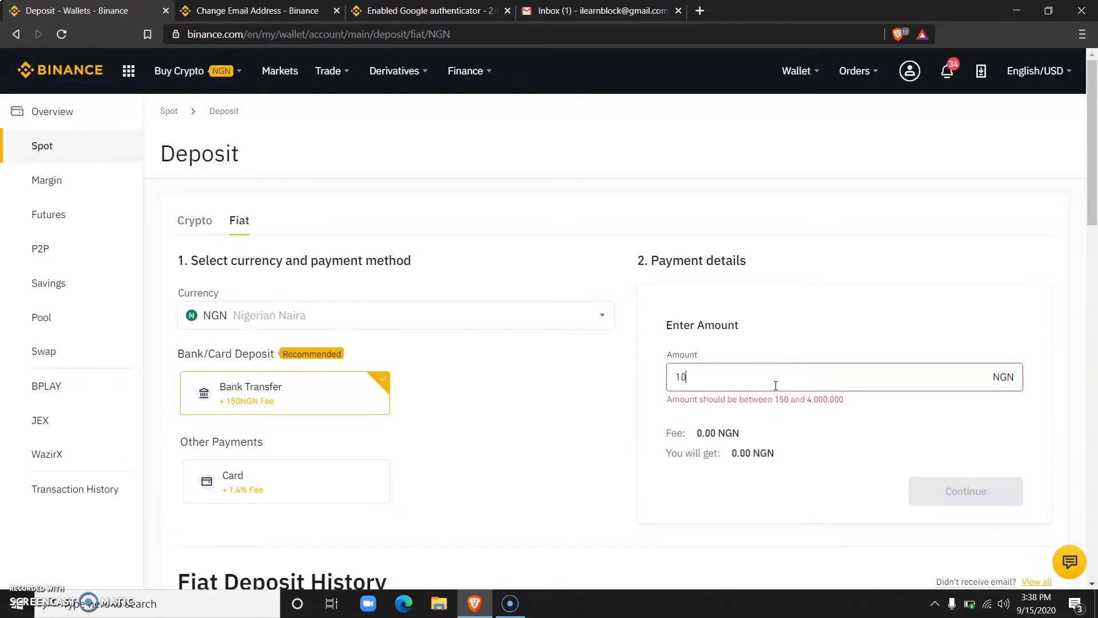
text(000)
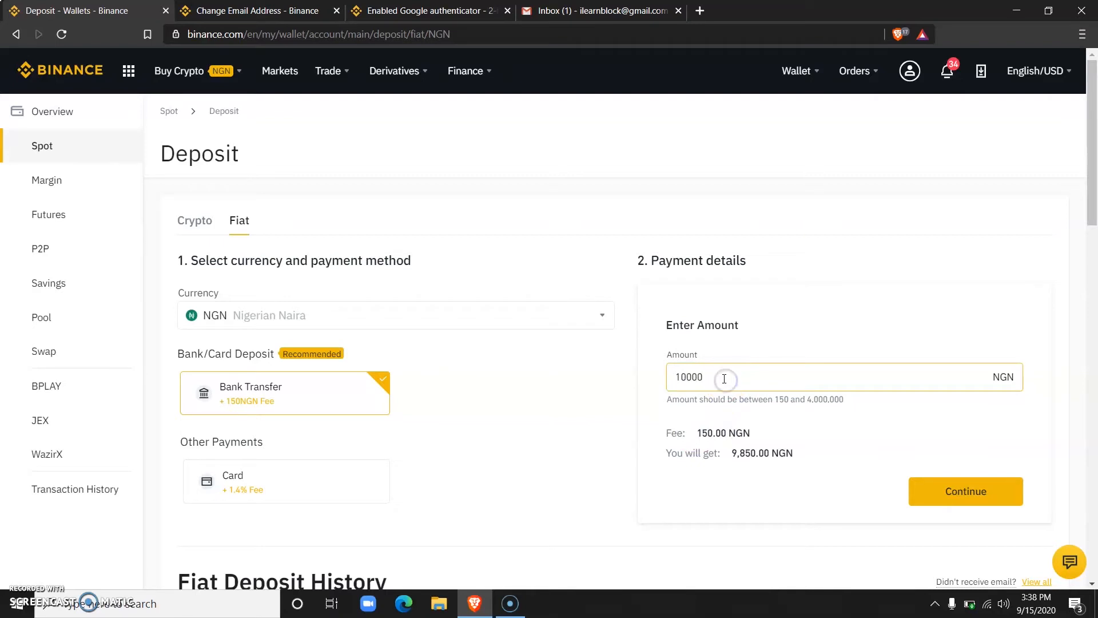
text(0)
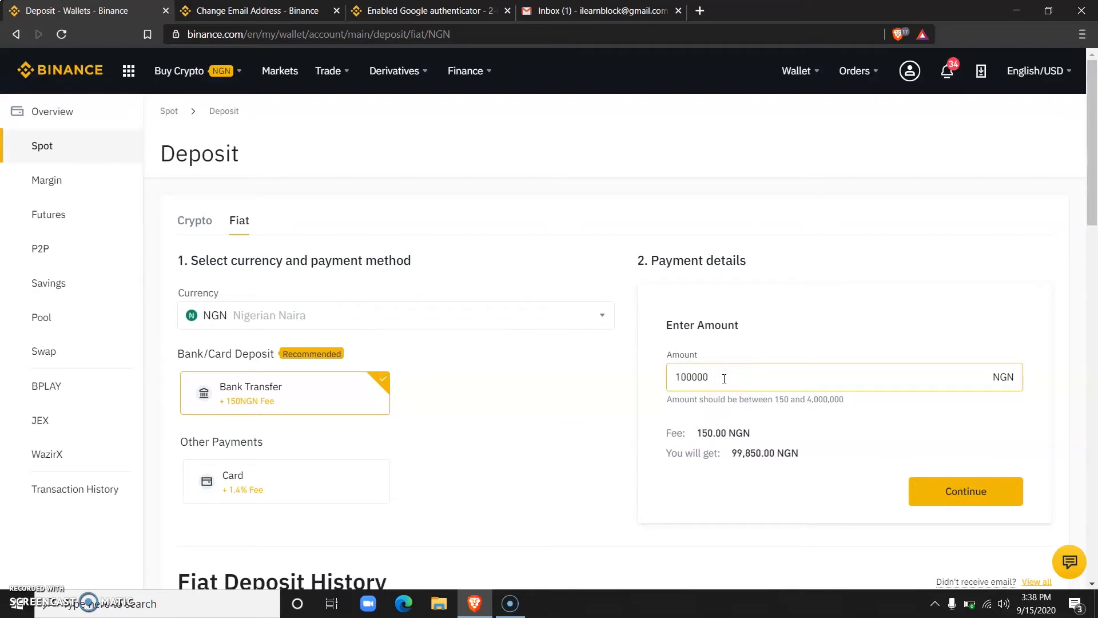
text(0)
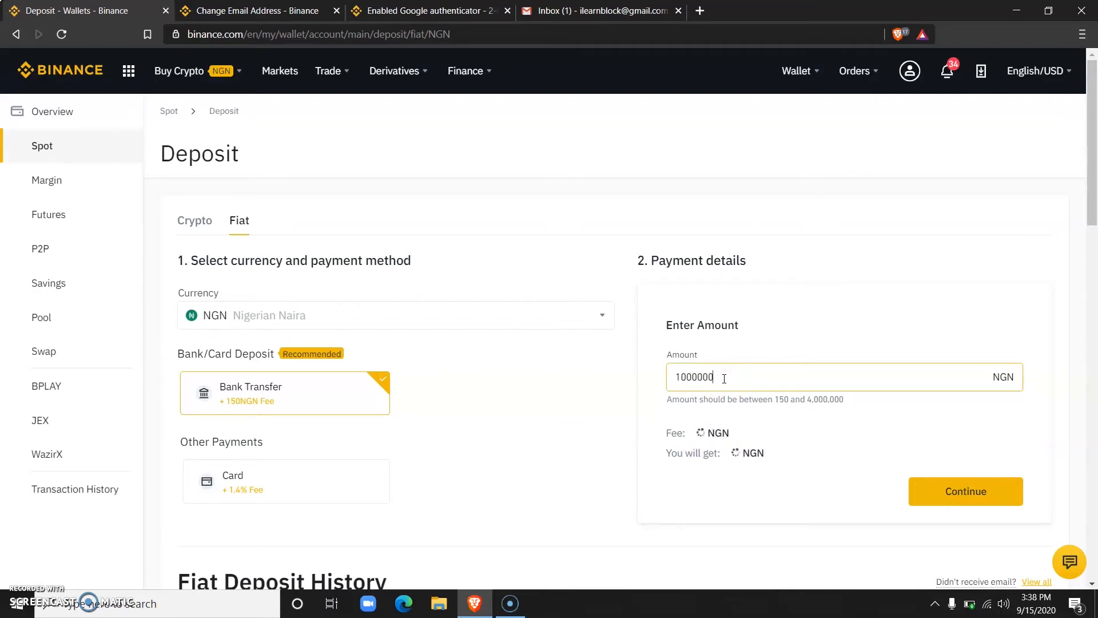
text(0)
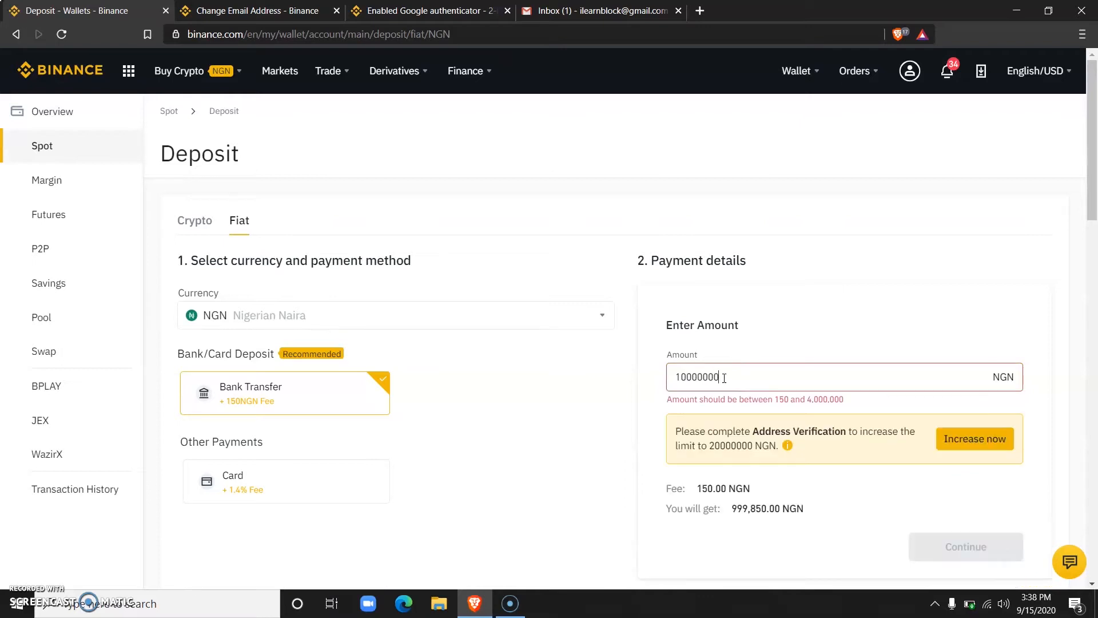
mouse_move(734, 379)
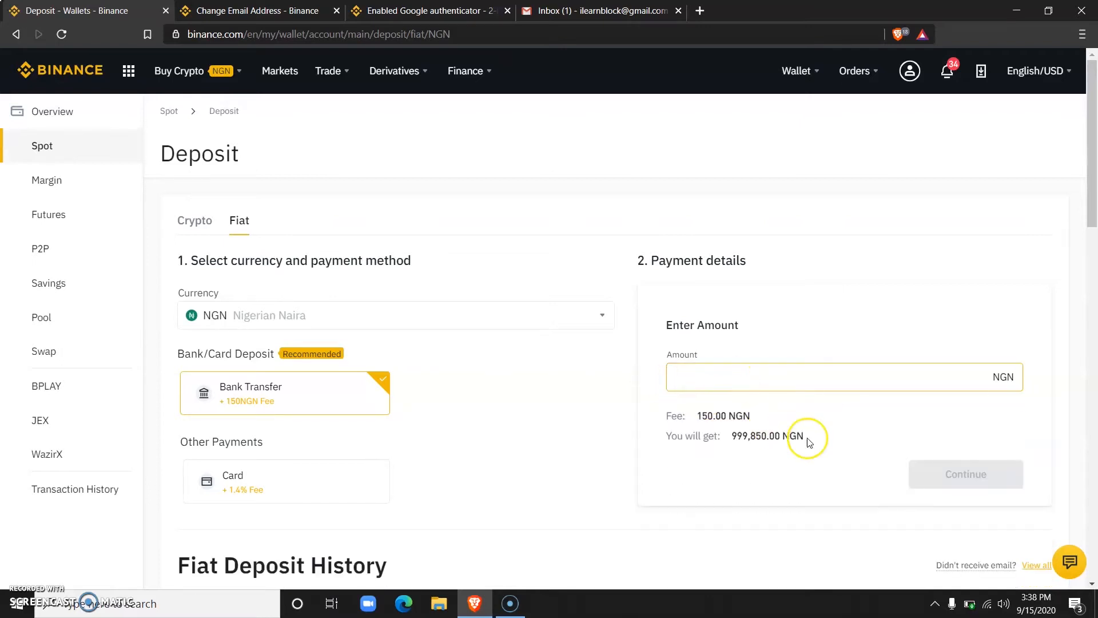
click(697, 377)
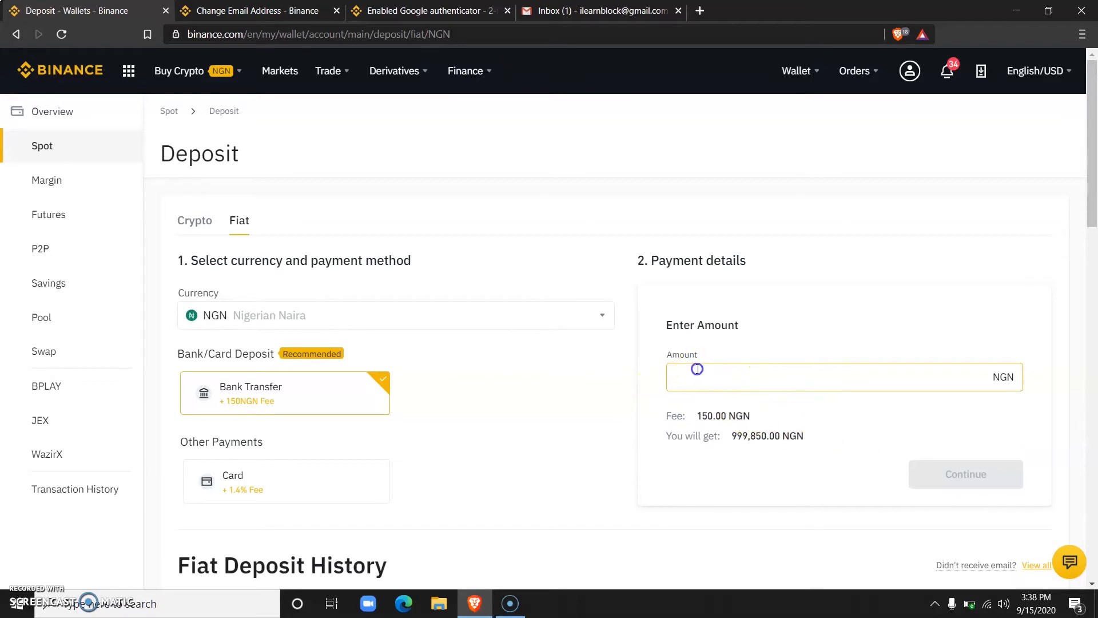
text(1)
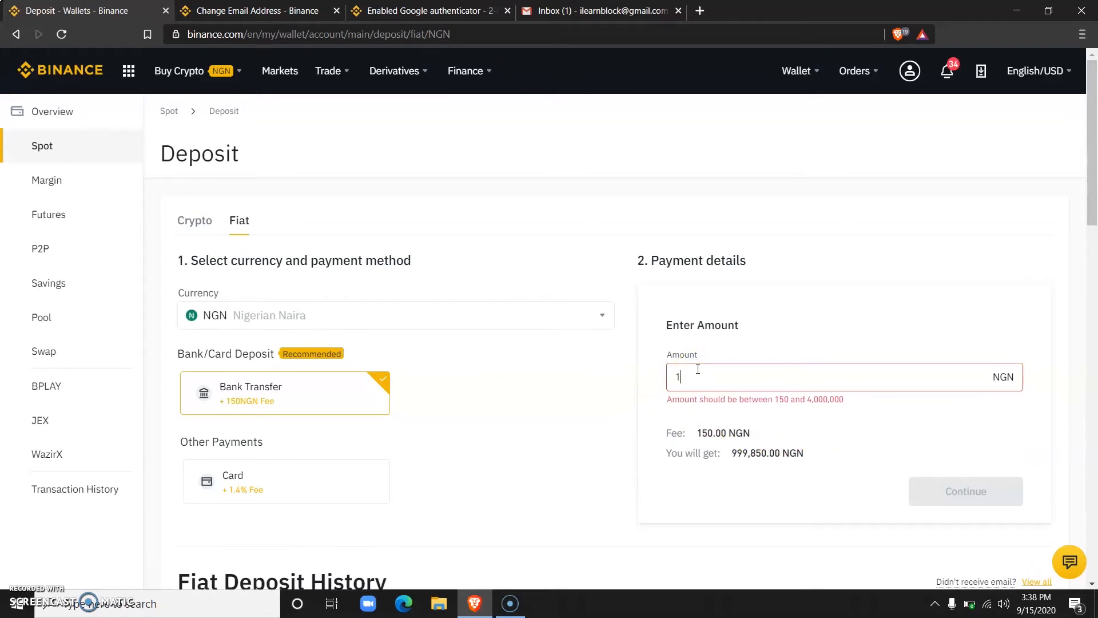
text(0000)
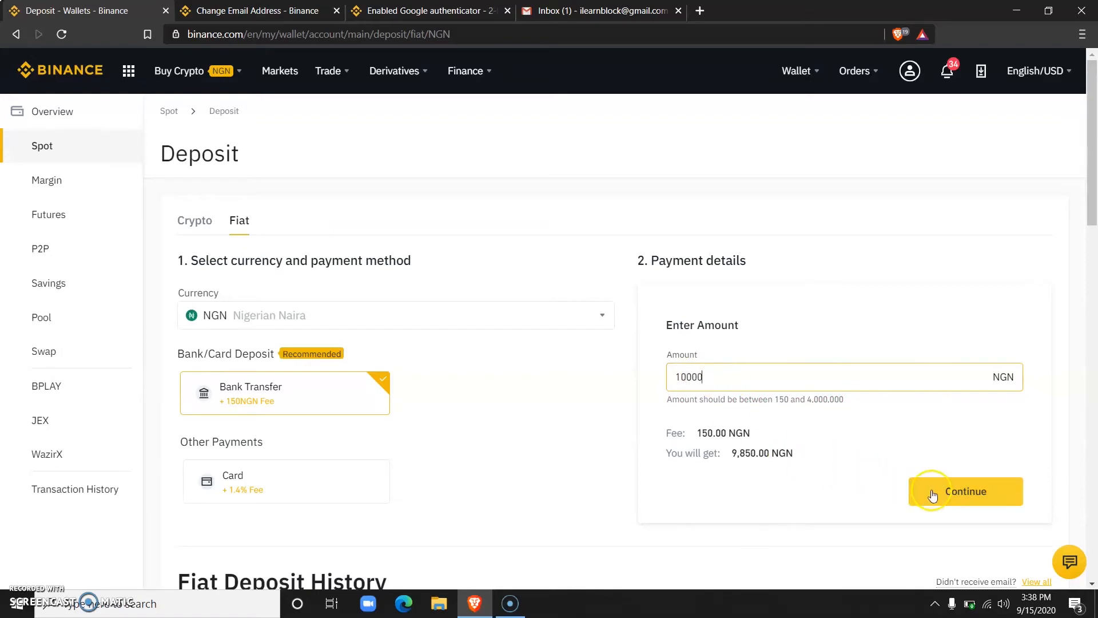
Continue with the 10,000 NGN deposit and confirm the bank transfer was made.
click(965, 490)
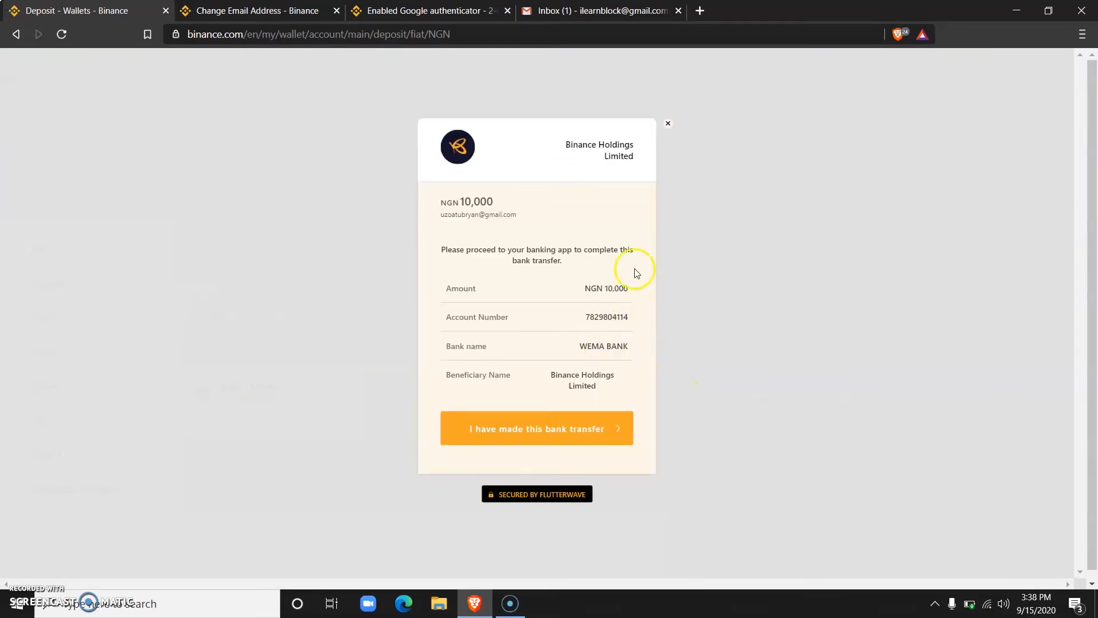
mouse_move(586, 321)
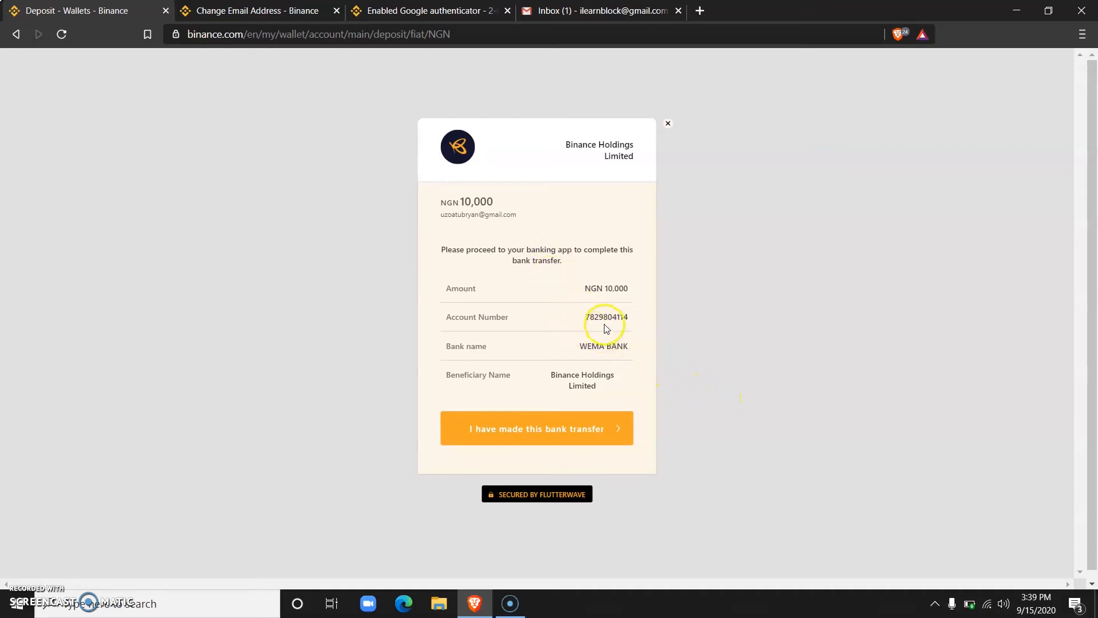
mouse_move(594, 440)
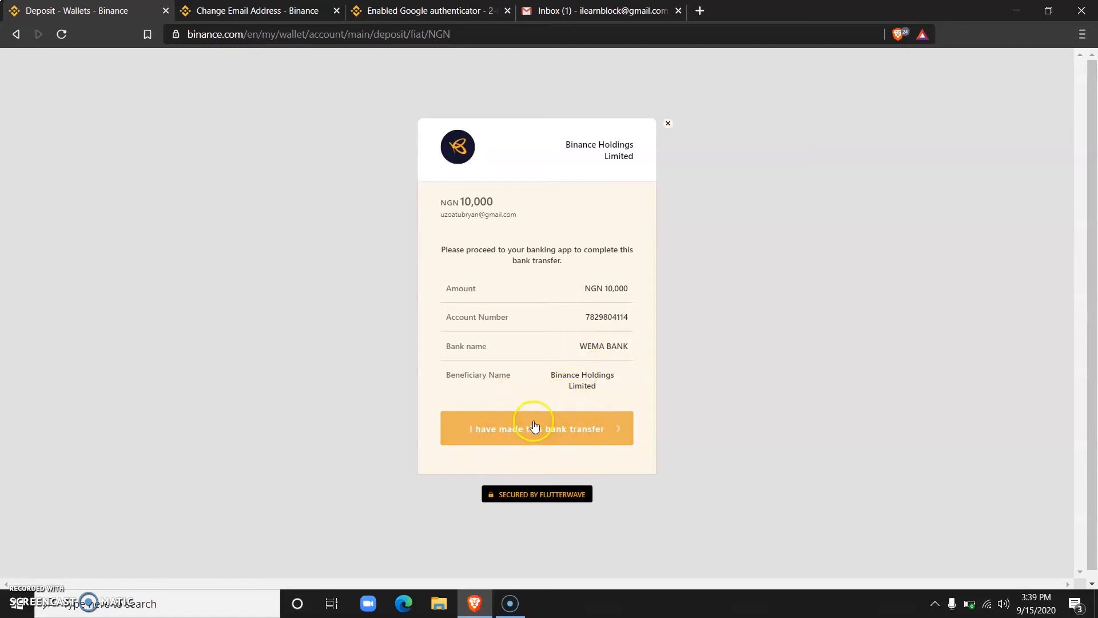
mouse_move(546, 410)
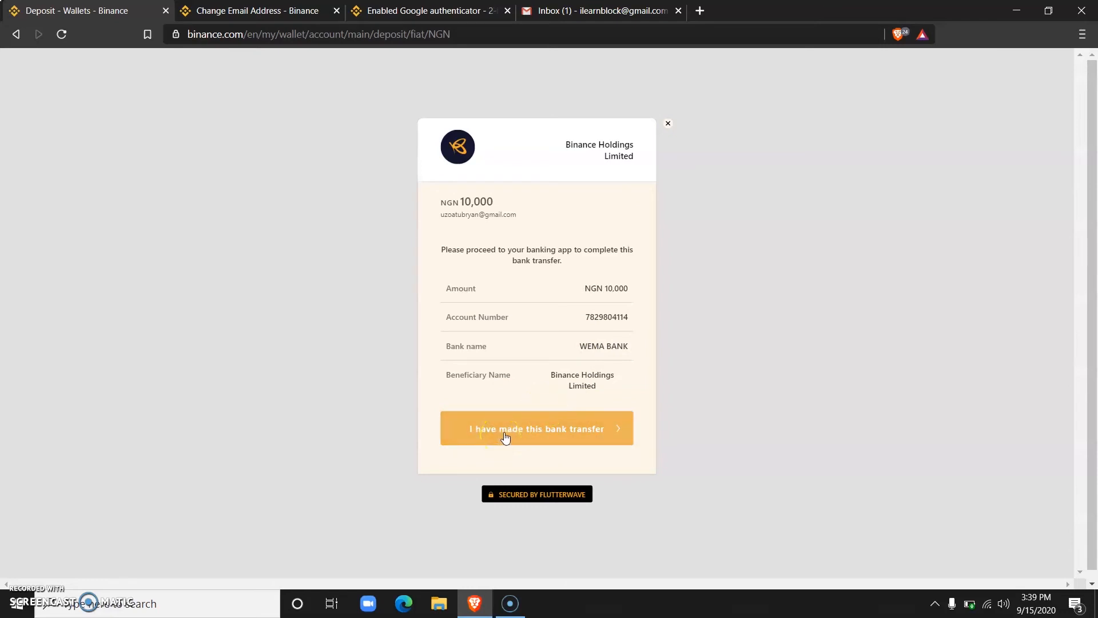
mouse_move(678, 144)
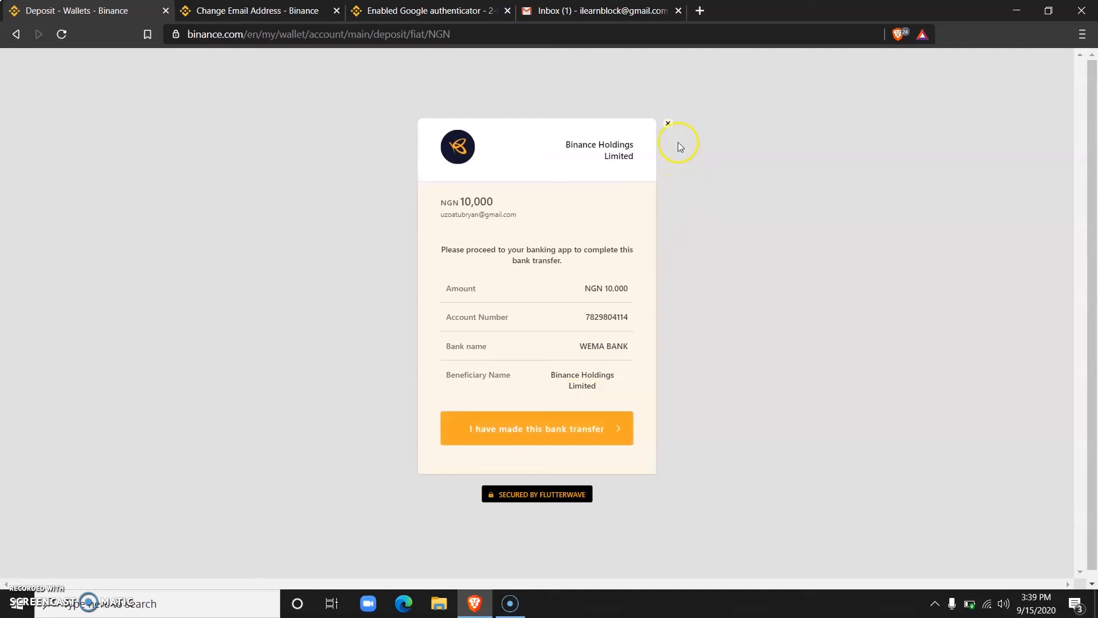
mouse_move(546, 268)
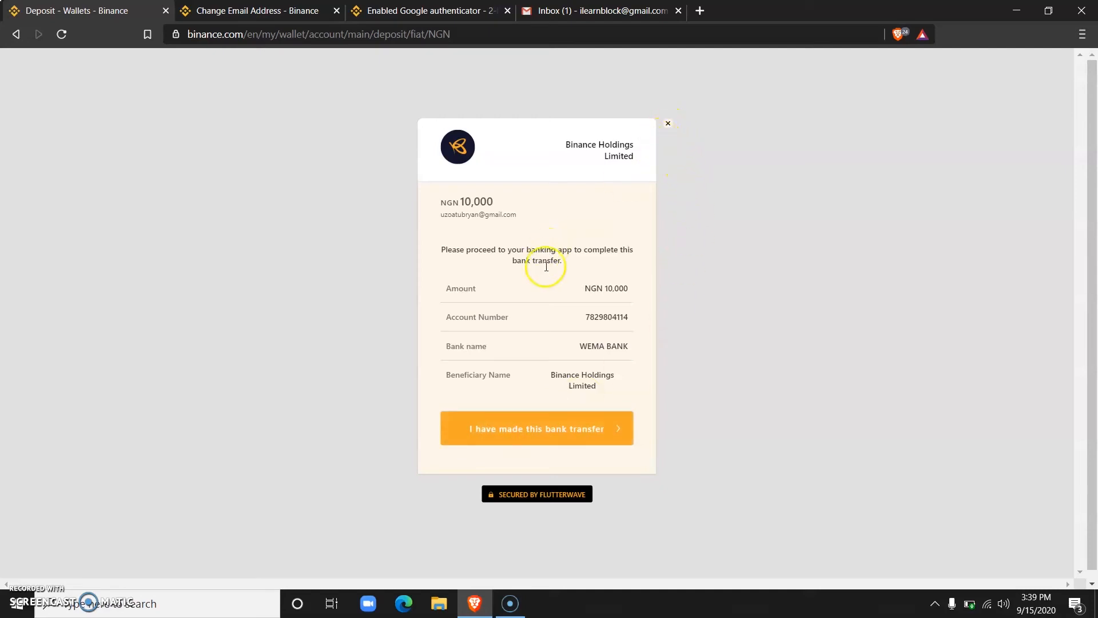
mouse_move(534, 342)
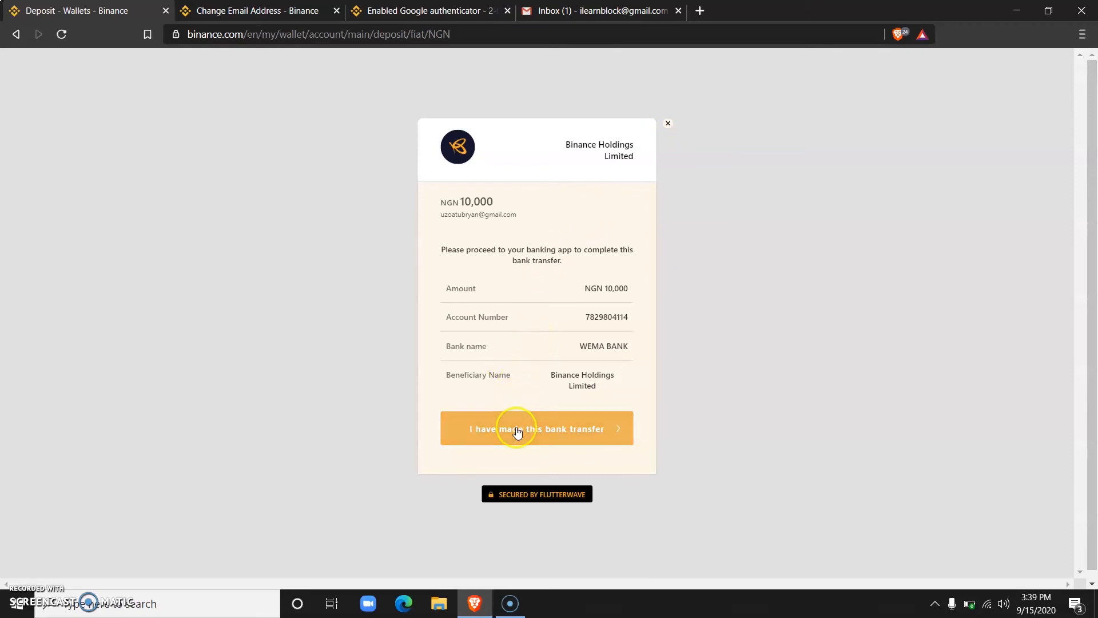
click(537, 428)
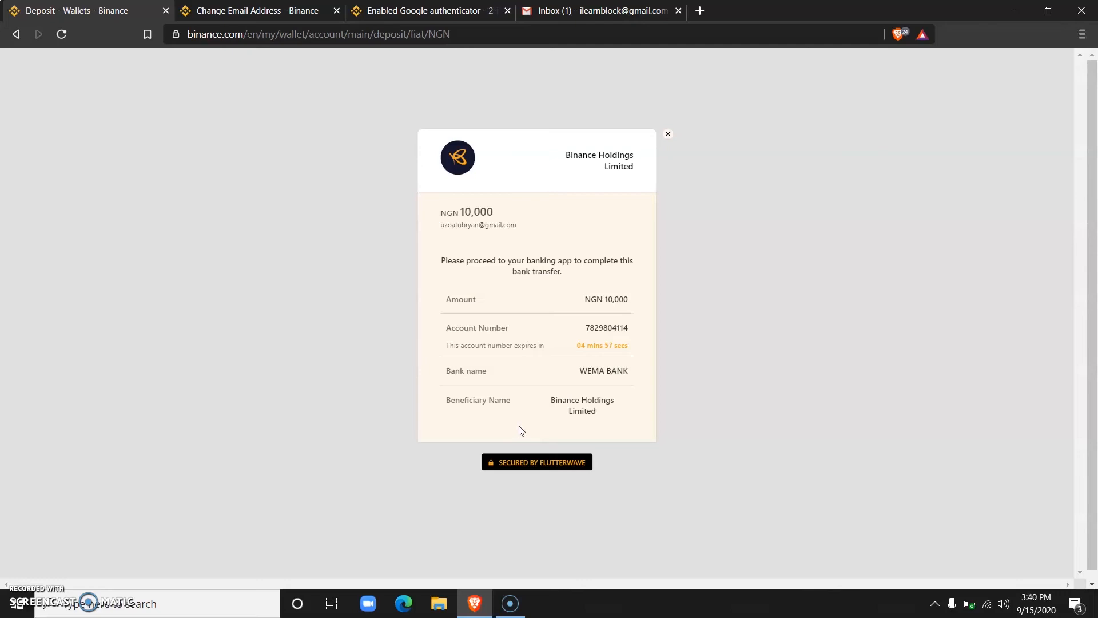
mouse_move(218, 566)
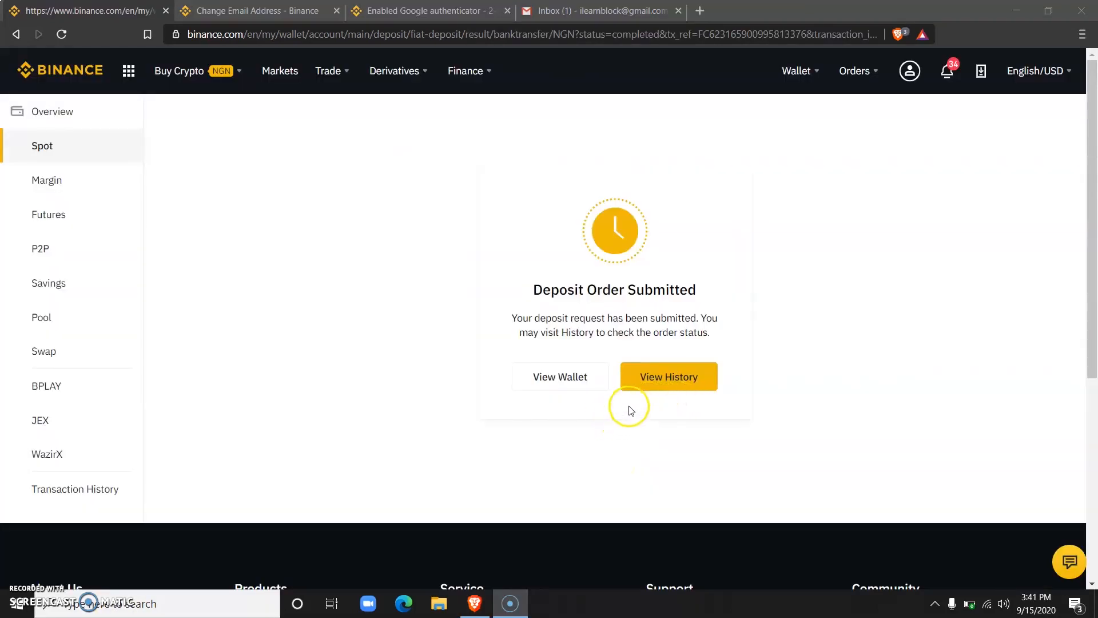
mouse_move(589, 391)
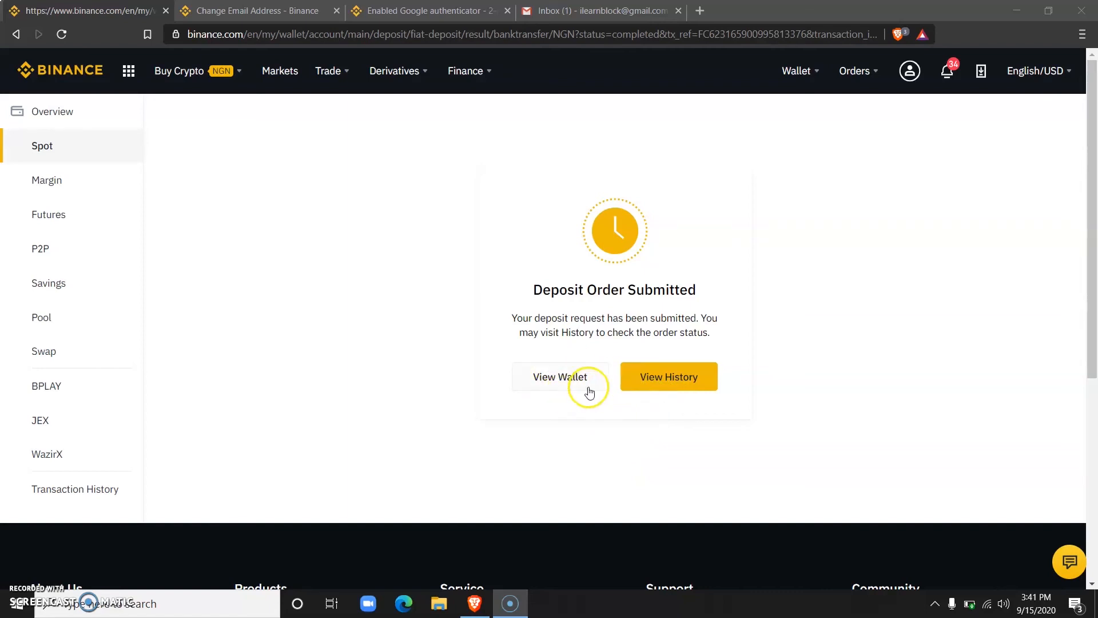
View the Spot wallet and highlight the 9,850 NGN Naira balance.
click(558, 376)
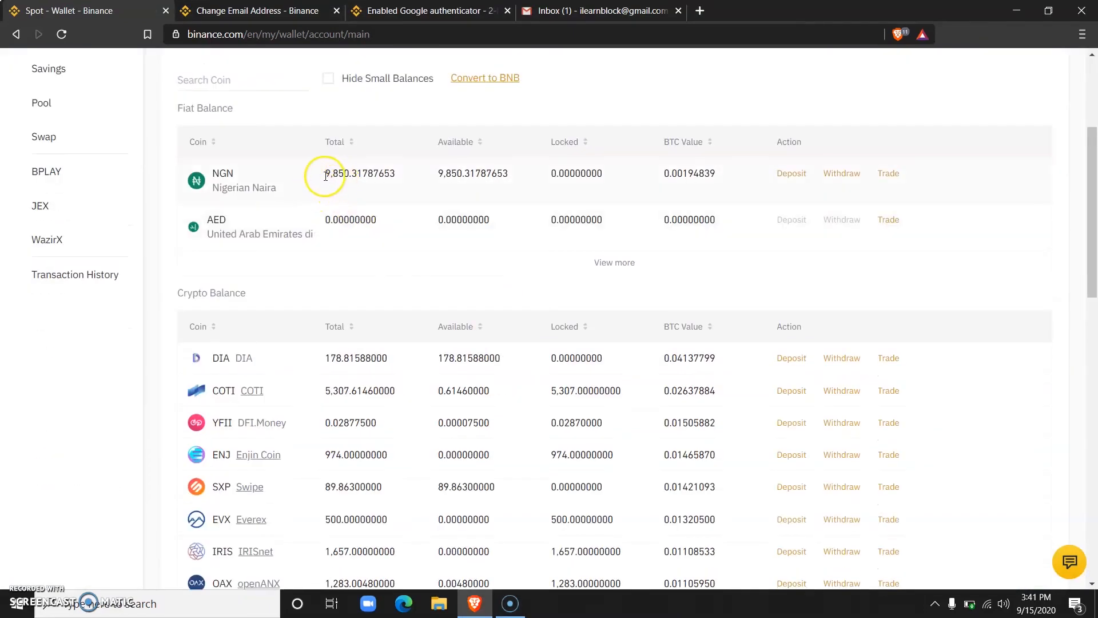
double_click(360, 173)
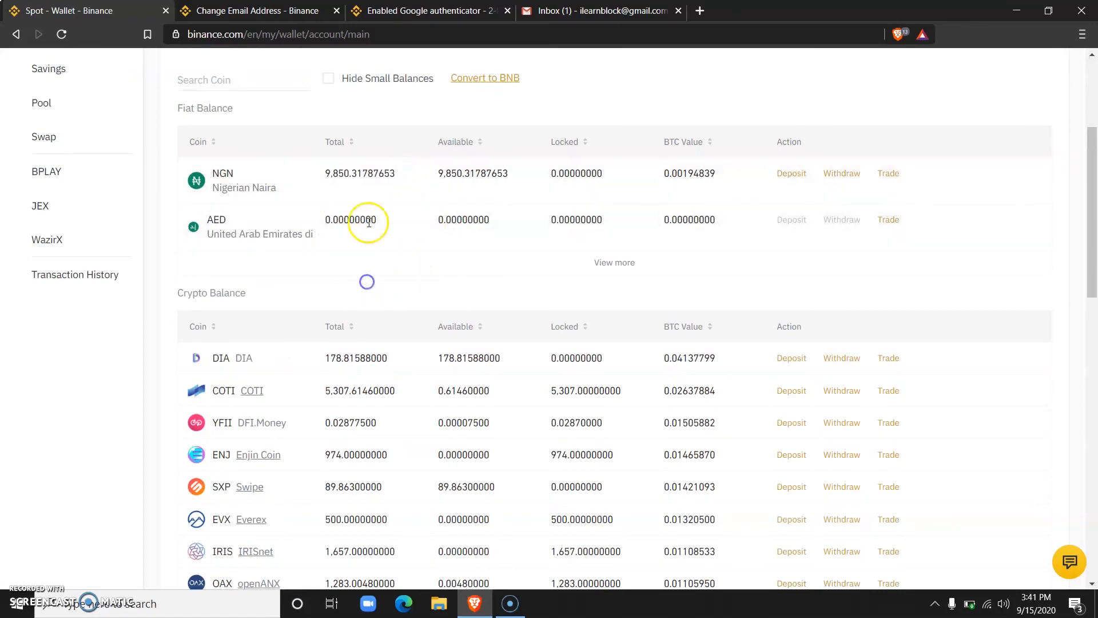
mouse_move(464, 294)
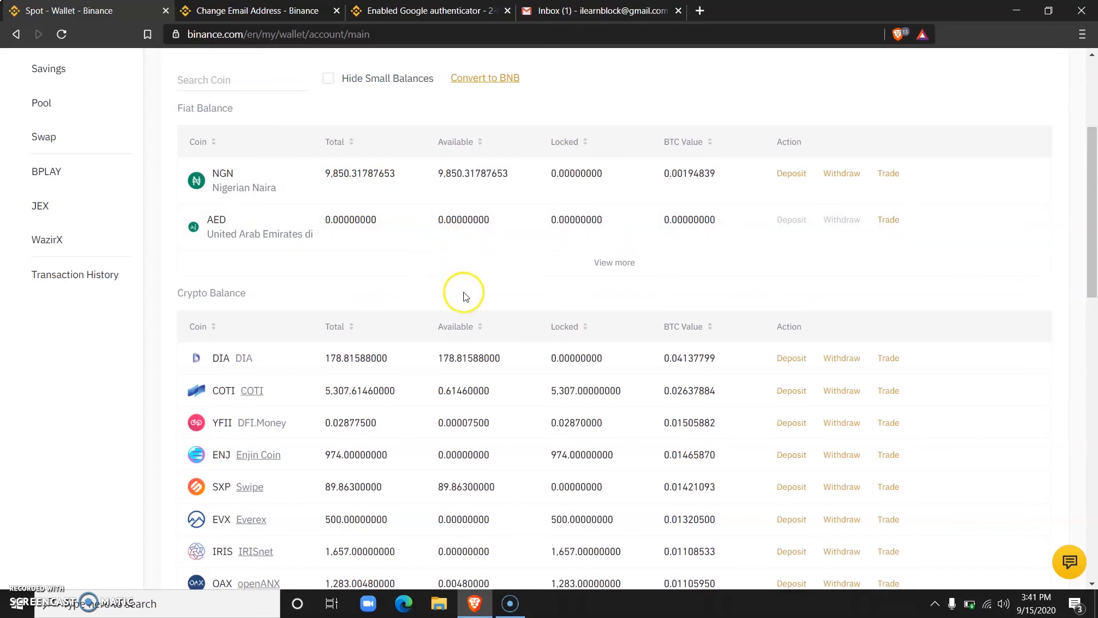
scroll(up, 3)
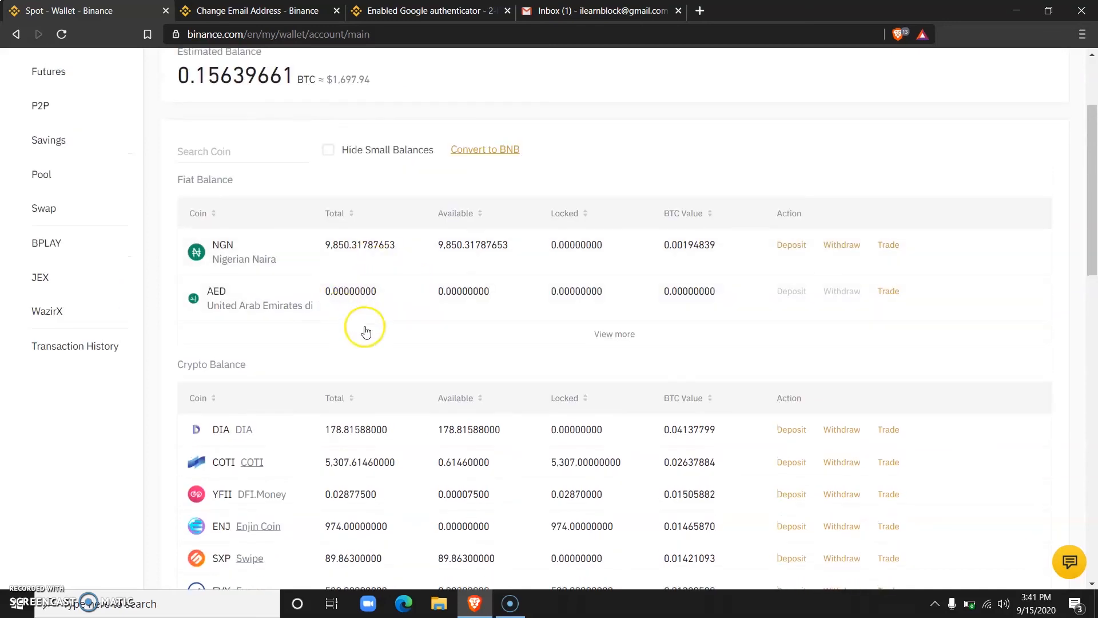
mouse_move(341, 352)
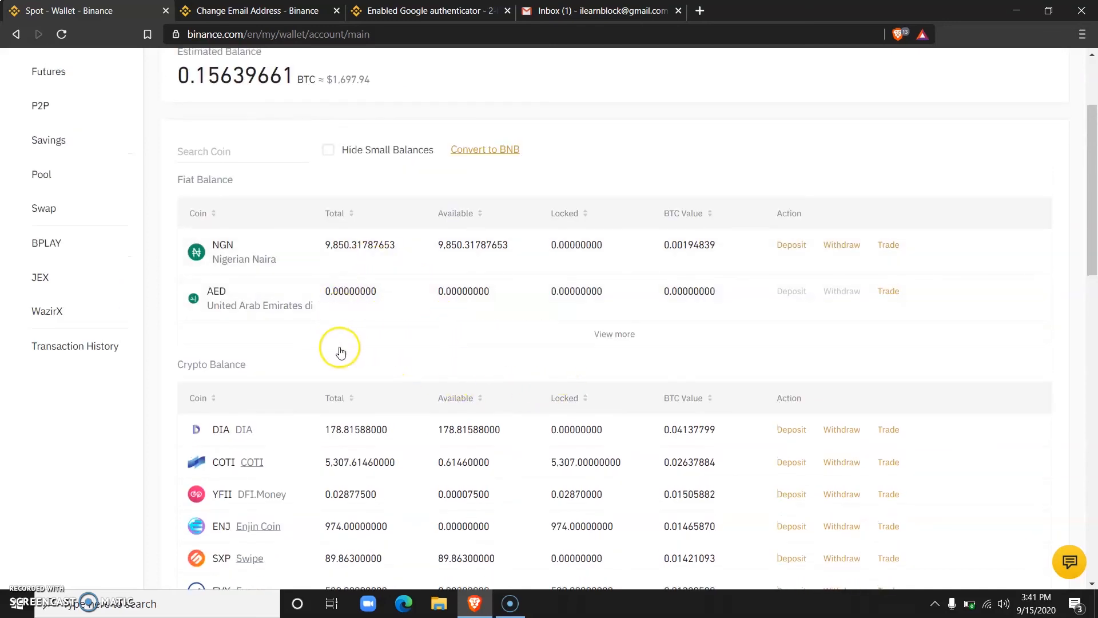